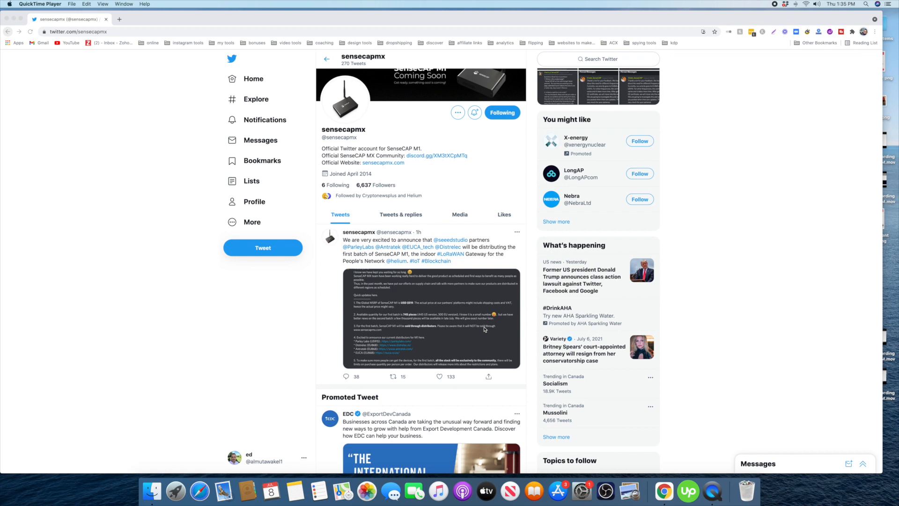
{"action": "left_click", "coordinate": [440, 377]}
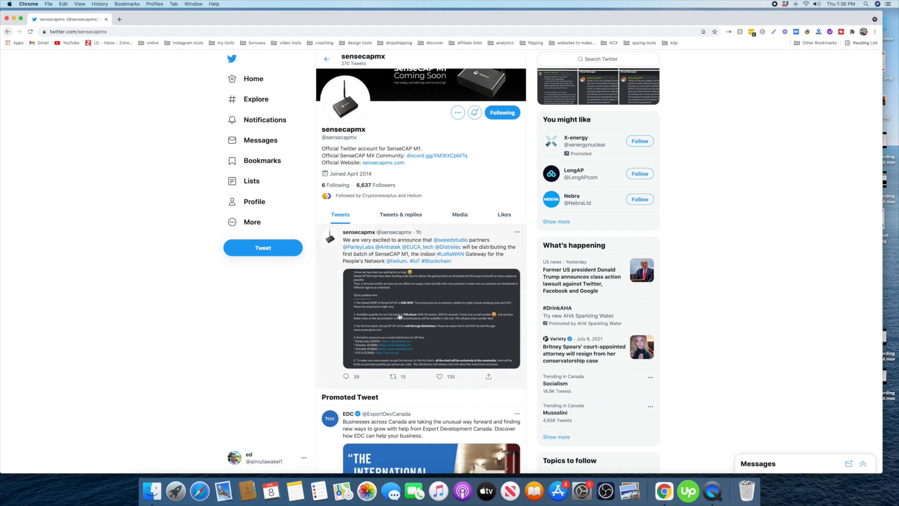
{"action": "left_click", "coordinate": [422, 321]}
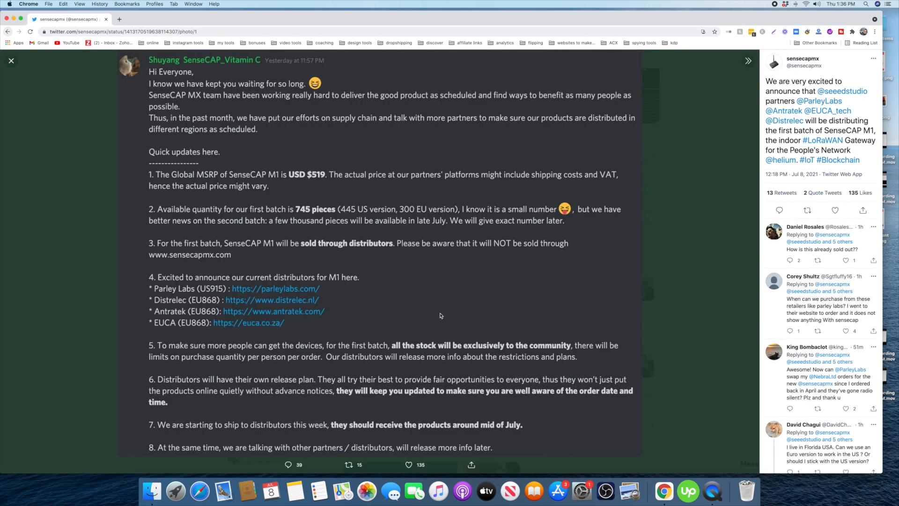
{"action": "mouse_move", "coordinate": [195, 143]}
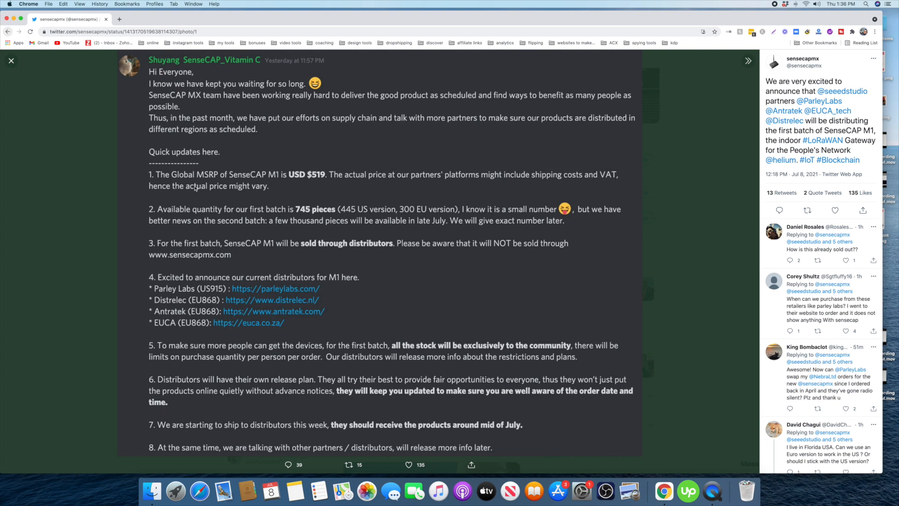
{"action": "mouse_move", "coordinate": [276, 185]}
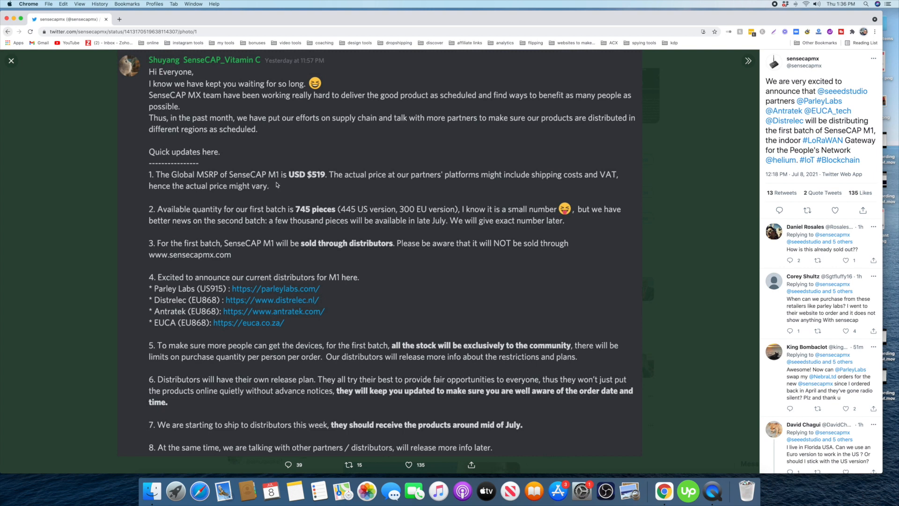
{"action": "mouse_move", "coordinate": [292, 184]}
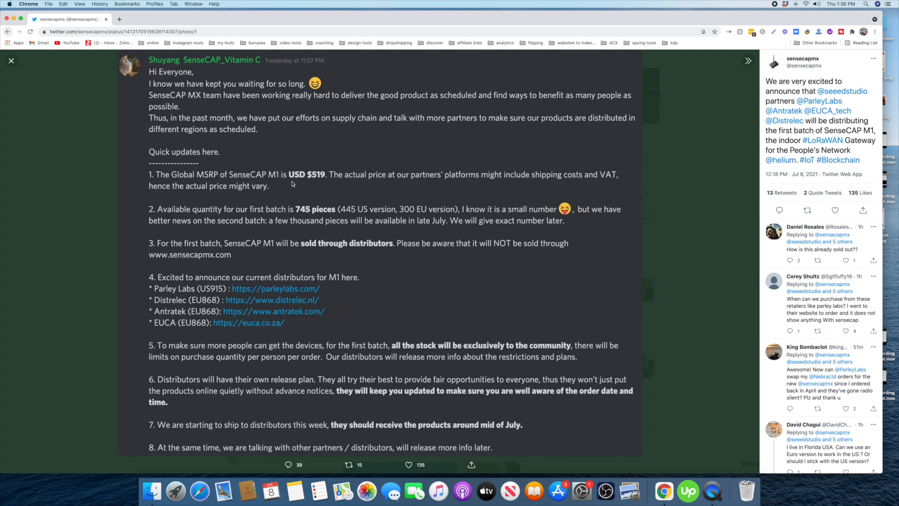
{"action": "mouse_move", "coordinate": [312, 184]}
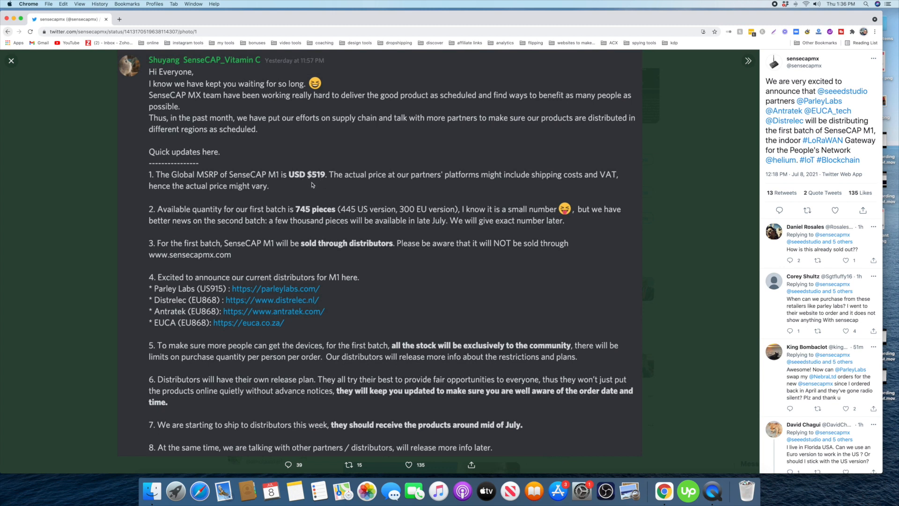
{"action": "mouse_move", "coordinate": [425, 182]}
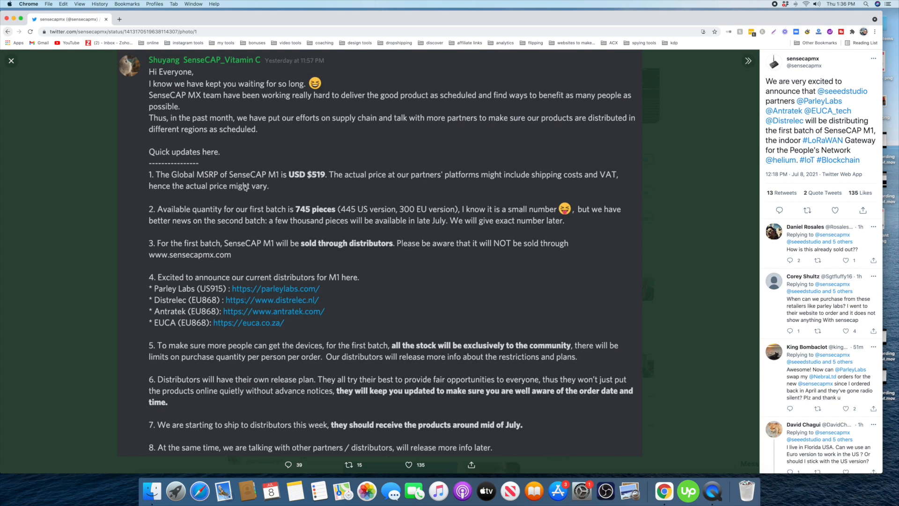
{"action": "mouse_move", "coordinate": [204, 212]}
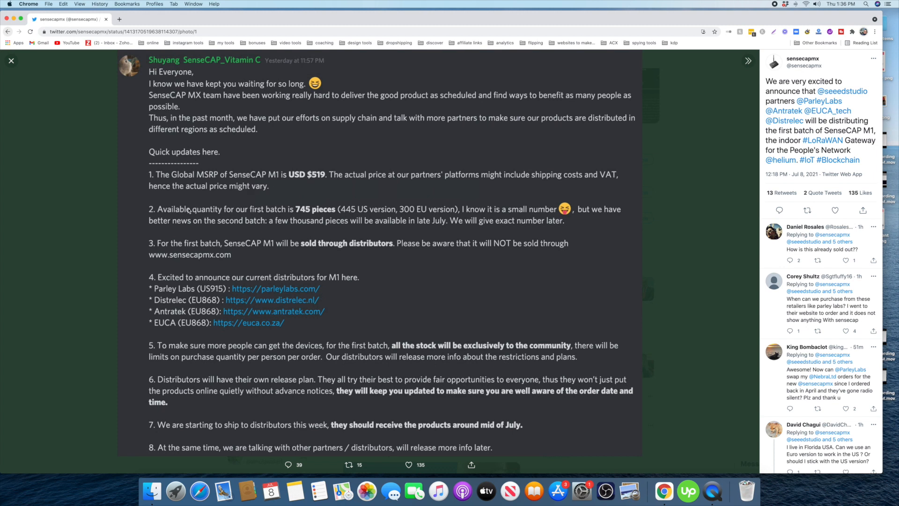
{"action": "mouse_move", "coordinate": [283, 217]}
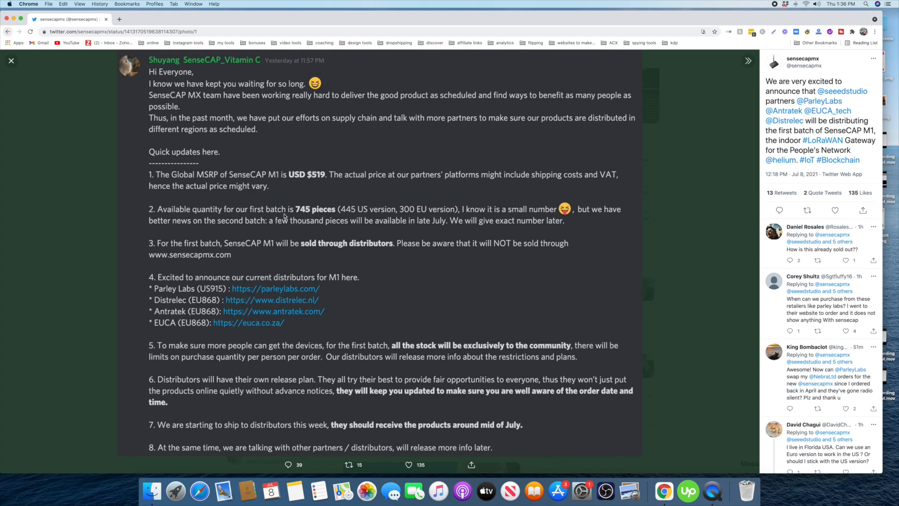
{"action": "mouse_move", "coordinate": [335, 212]}
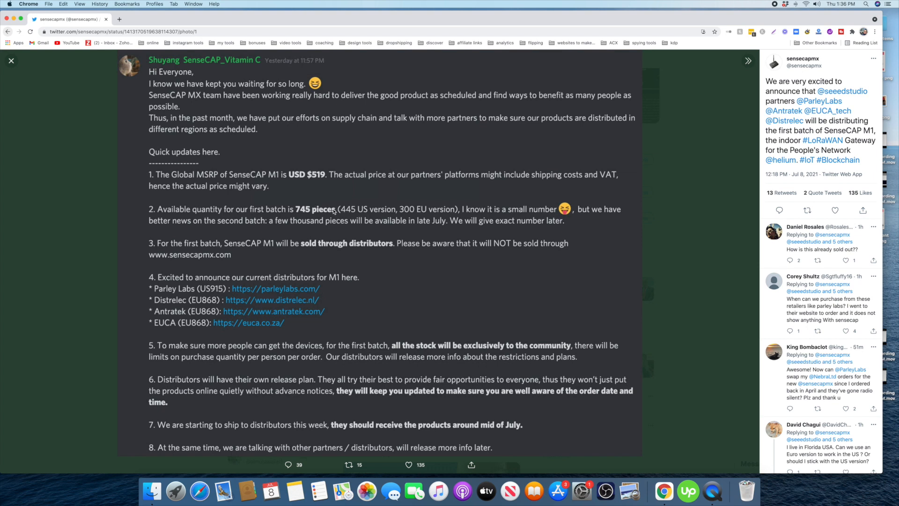
{"action": "mouse_move", "coordinate": [350, 218]}
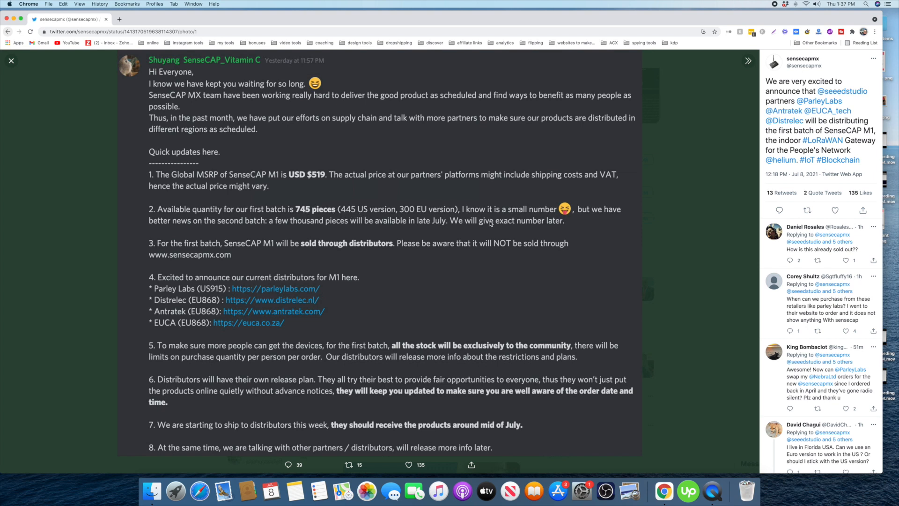
{"action": "mouse_move", "coordinate": [462, 213]}
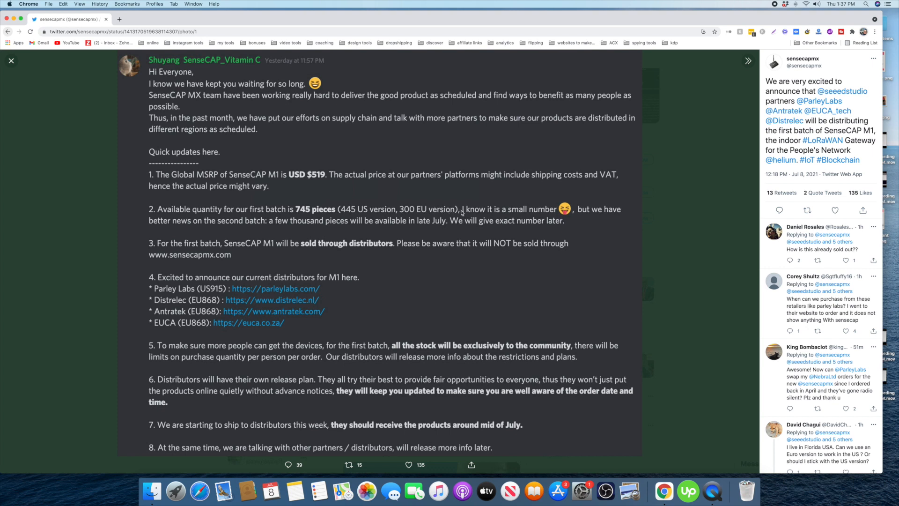
{"action": "mouse_move", "coordinate": [320, 233]}
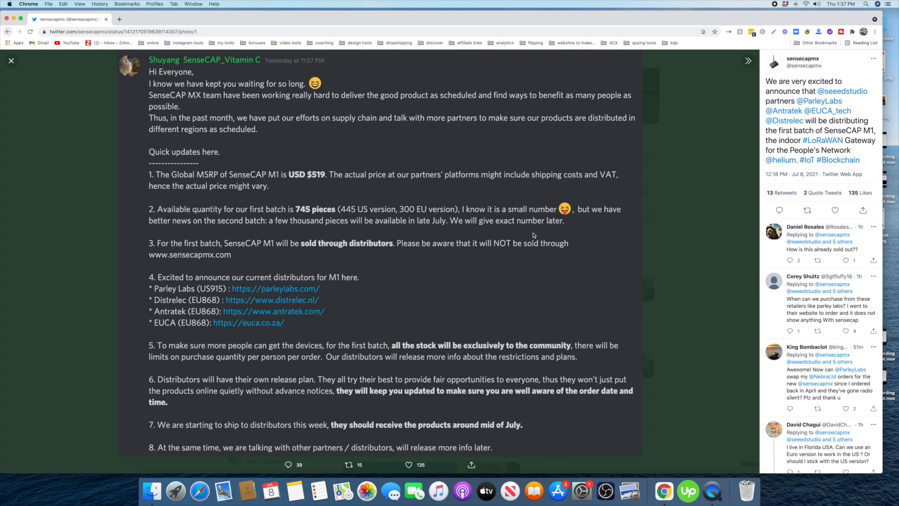
{"action": "mouse_move", "coordinate": [211, 249]}
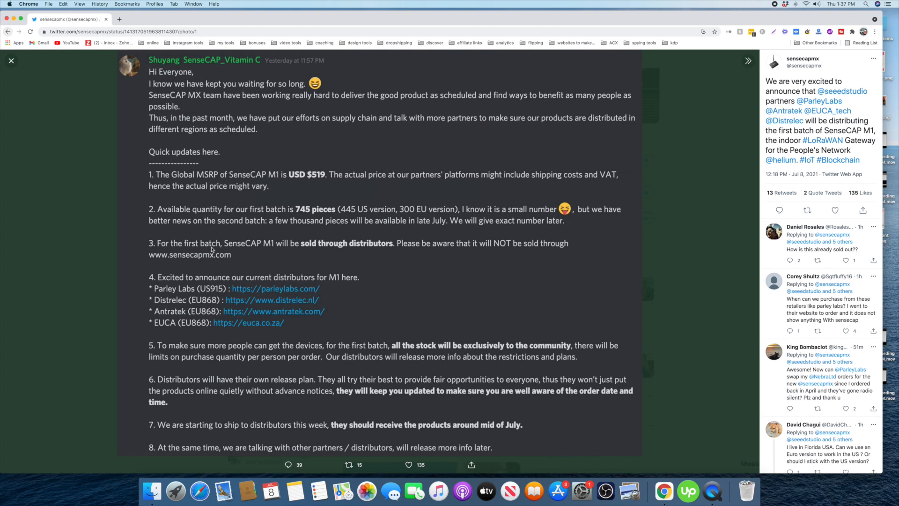
{"action": "mouse_move", "coordinate": [238, 248]}
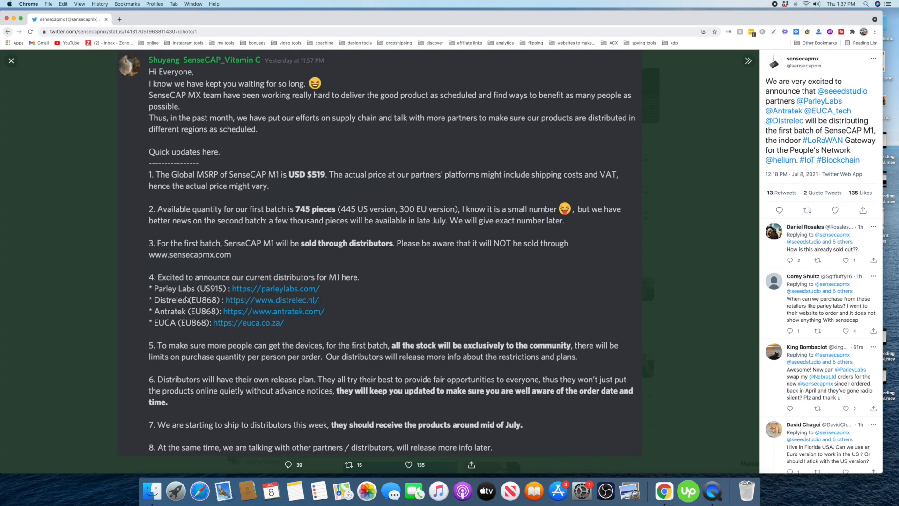
{"action": "mouse_move", "coordinate": [220, 292]}
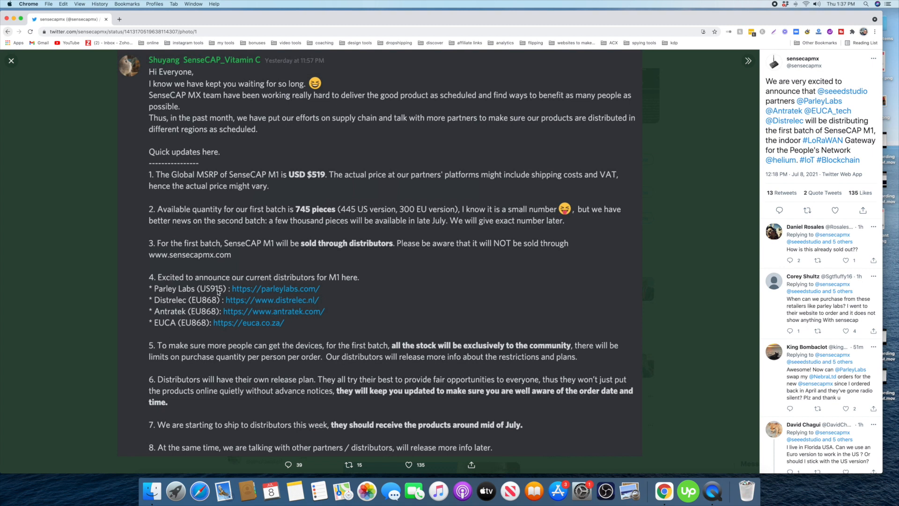
{"action": "mouse_move", "coordinate": [186, 307]}
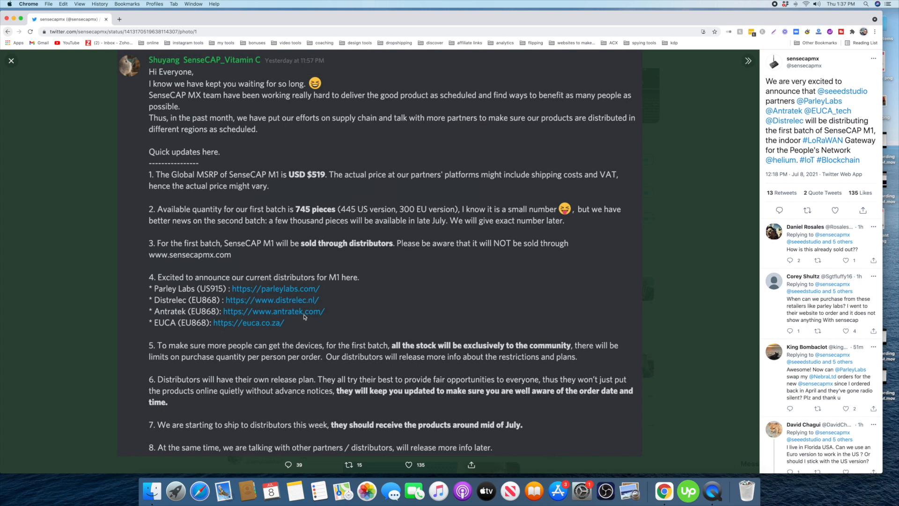
{"action": "mouse_move", "coordinate": [299, 294]}
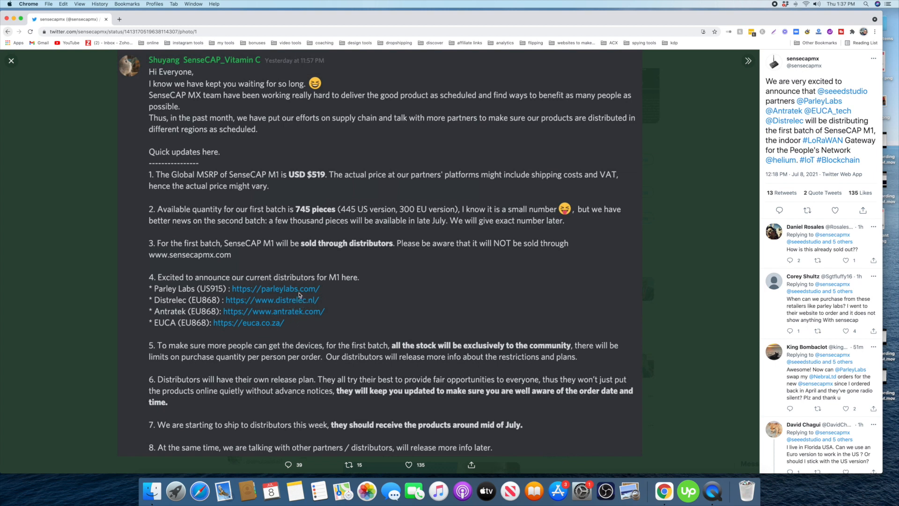
{"action": "mouse_move", "coordinate": [285, 314]}
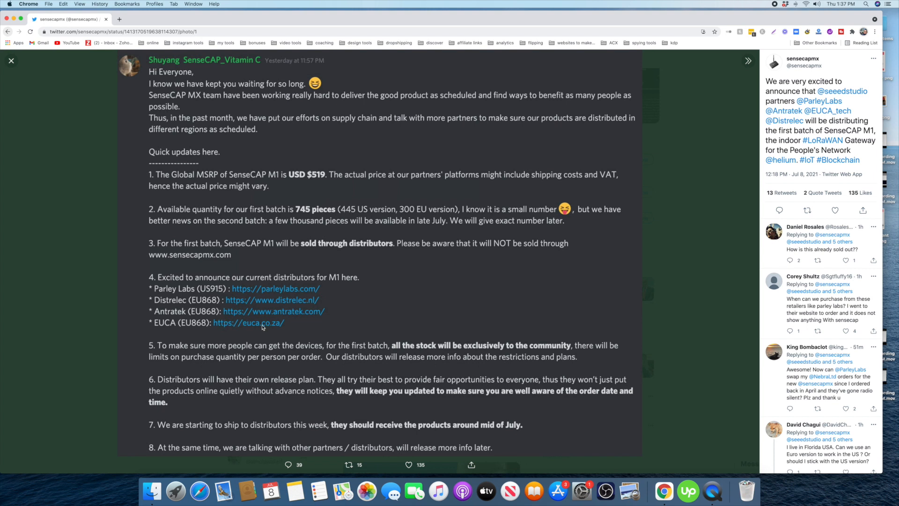
{"action": "mouse_move", "coordinate": [184, 348]}
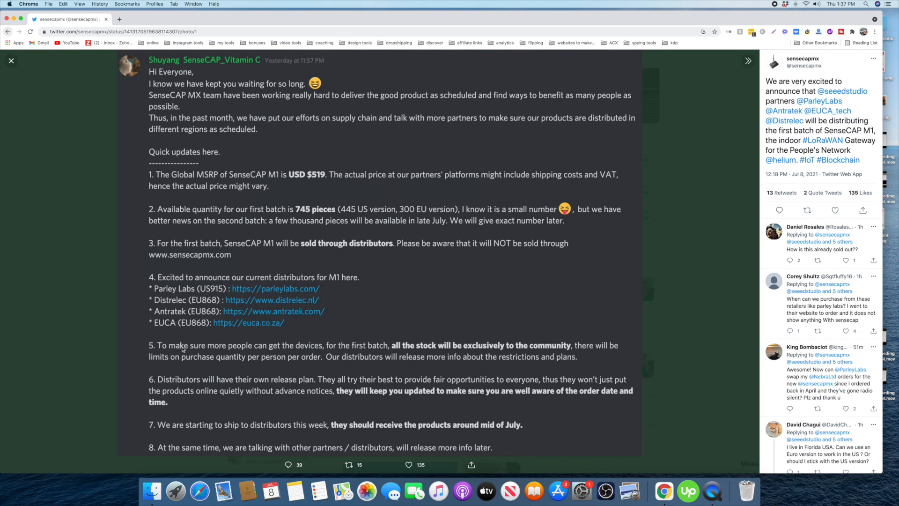
{"action": "mouse_move", "coordinate": [299, 360]}
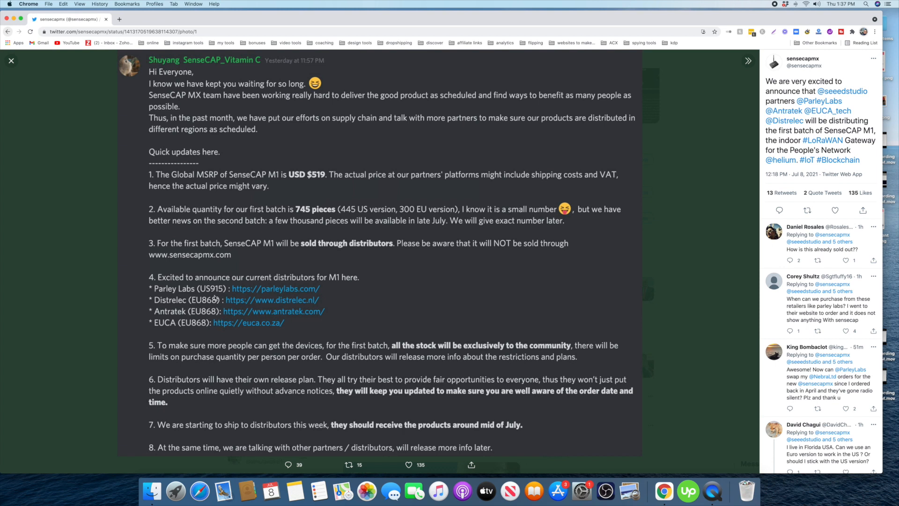
{"action": "mouse_move", "coordinate": [217, 295]}
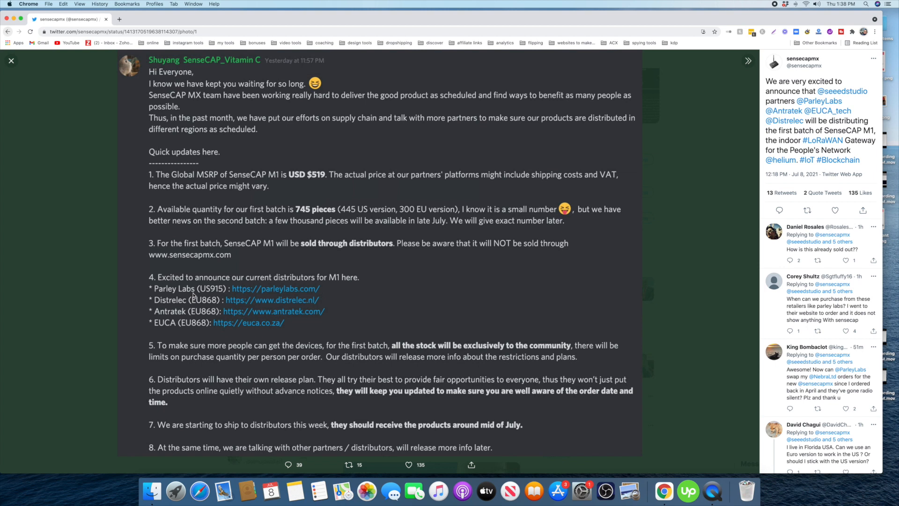
{"action": "mouse_move", "coordinate": [473, 356]}
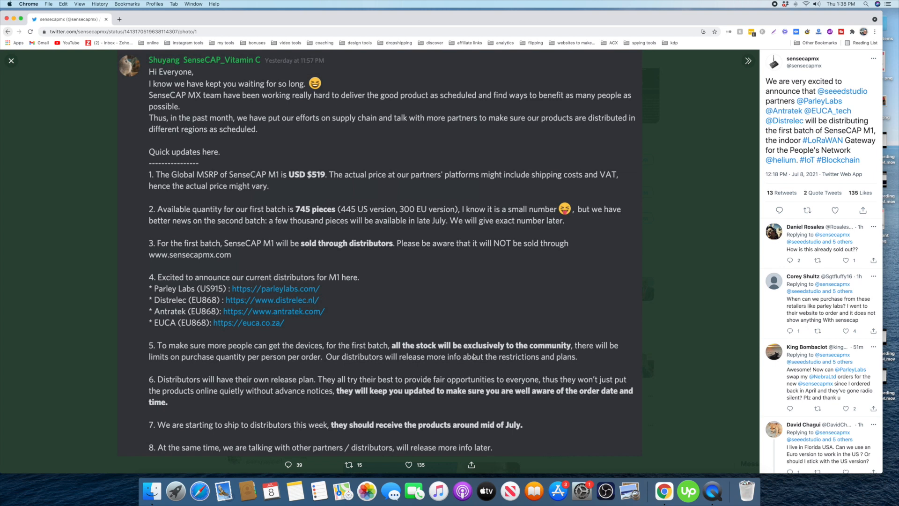
{"action": "mouse_move", "coordinate": [480, 365]}
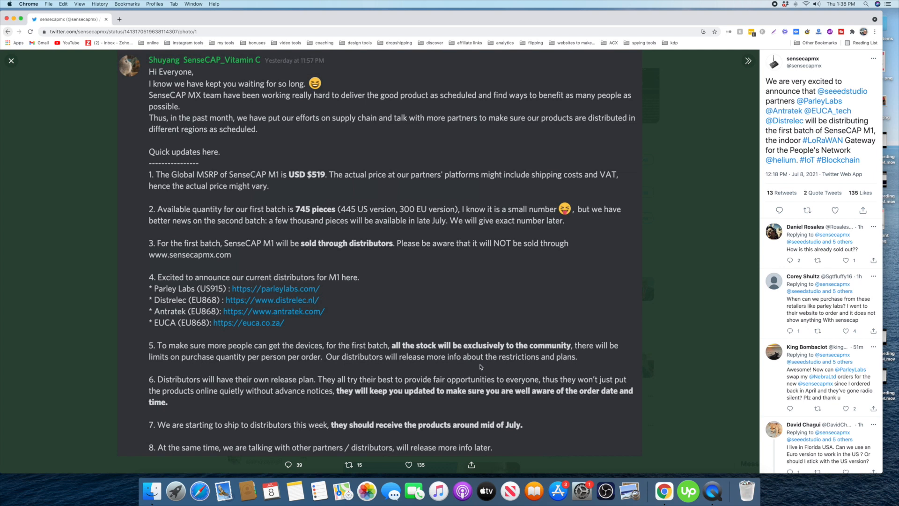
{"action": "mouse_move", "coordinate": [288, 306]}
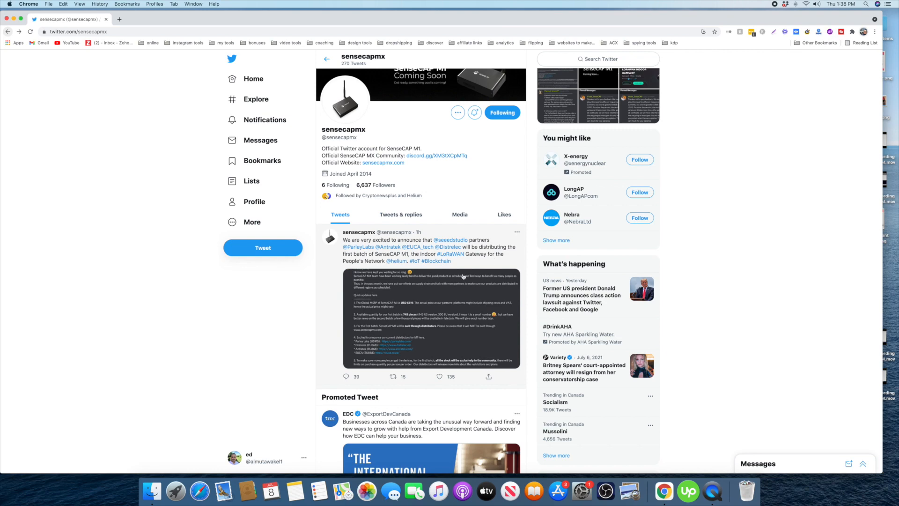
{"action": "mouse_move", "coordinate": [424, 247]}
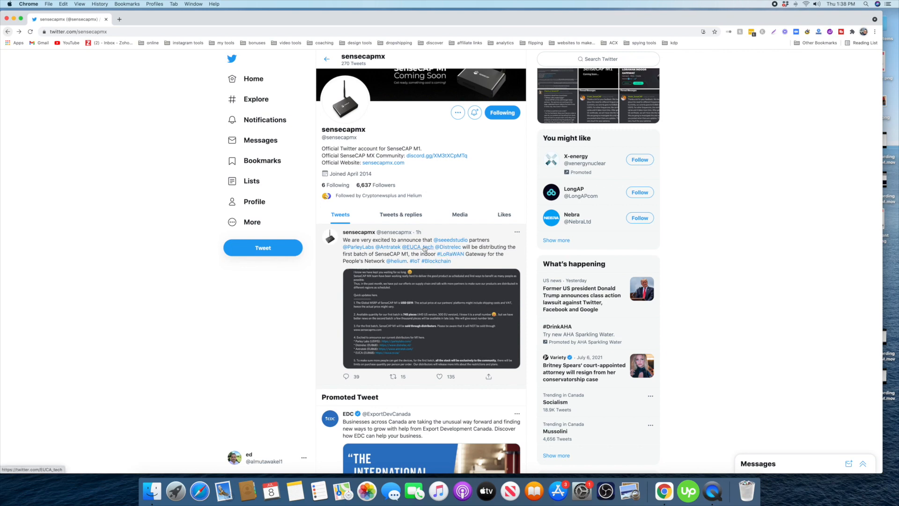
{"action": "left_click", "coordinate": [420, 246]}
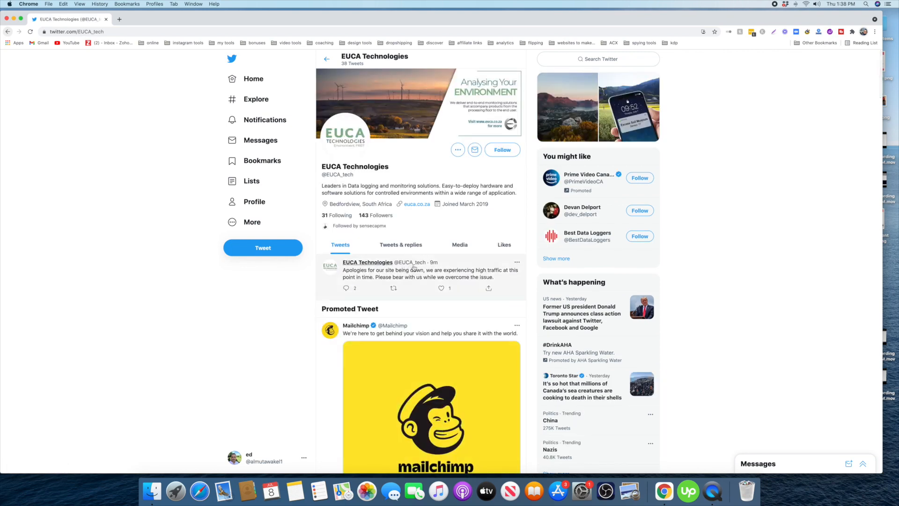
Step: Scroll EUCA Technologies' timeline to the tweet about July 15 orders, limit 3
{"action": "scroll", "scroll_direction": "down", "scroll_amount": 3}
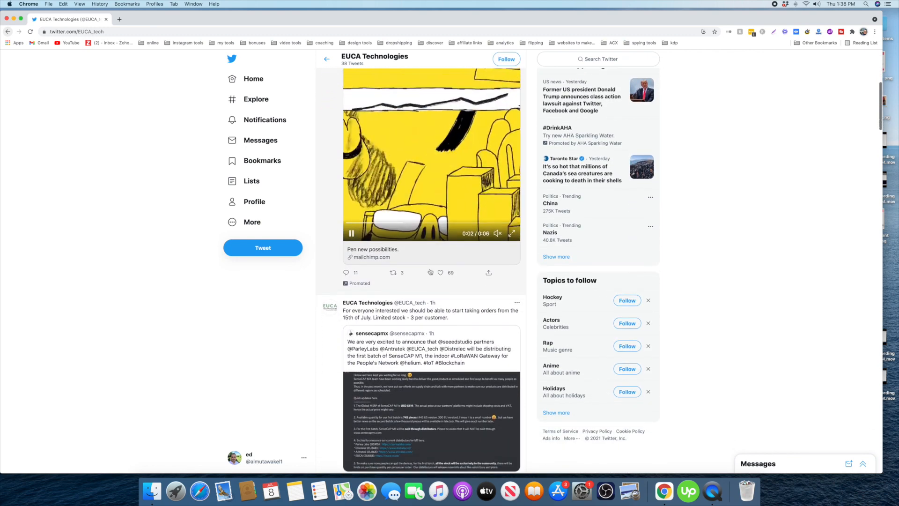
{"action": "scroll", "scroll_direction": "down", "scroll_amount": 3}
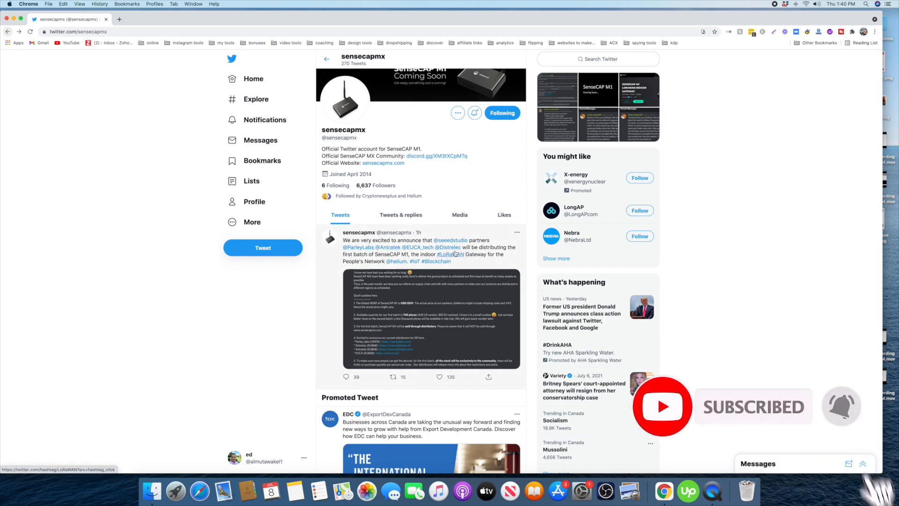
Step: Enlarge the announcement's update image showing the $519 price and four distributors
{"action": "left_click", "coordinate": [426, 318]}
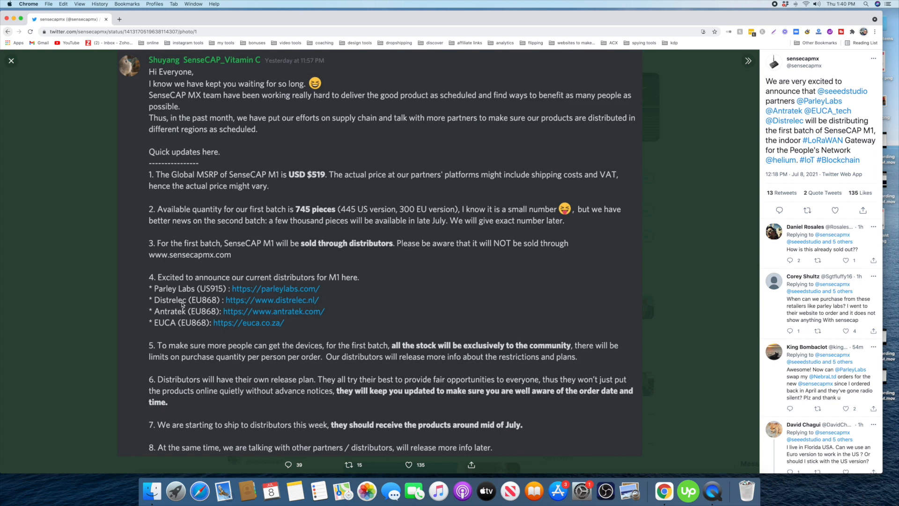
{"action": "mouse_move", "coordinate": [275, 272]}
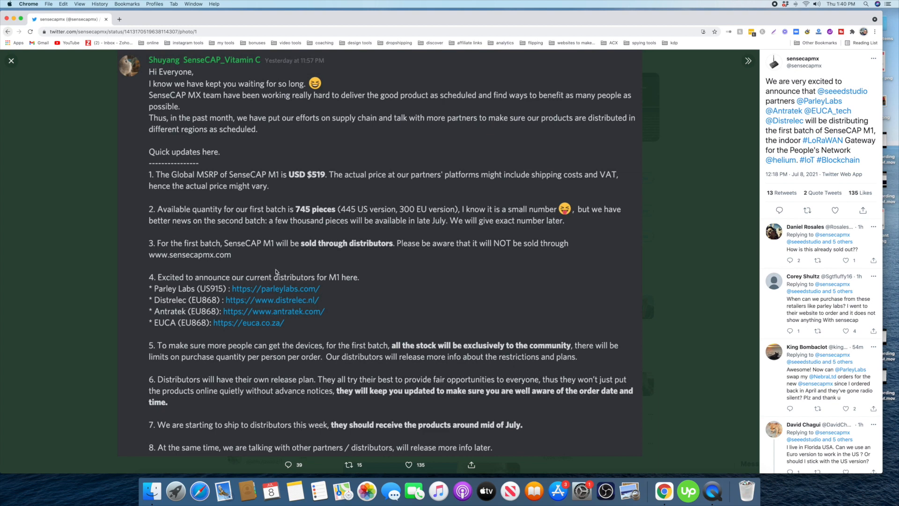